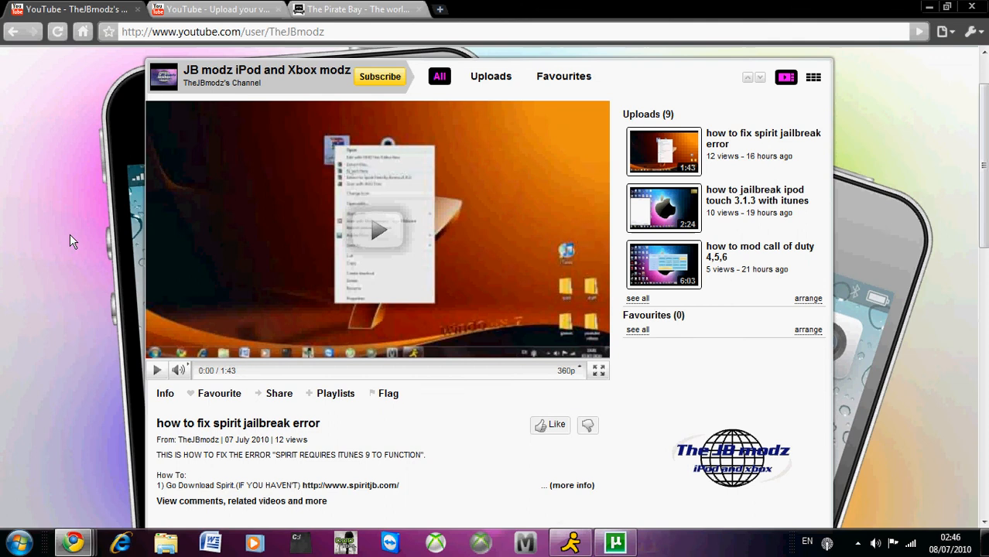
mouse_move(57, 234)
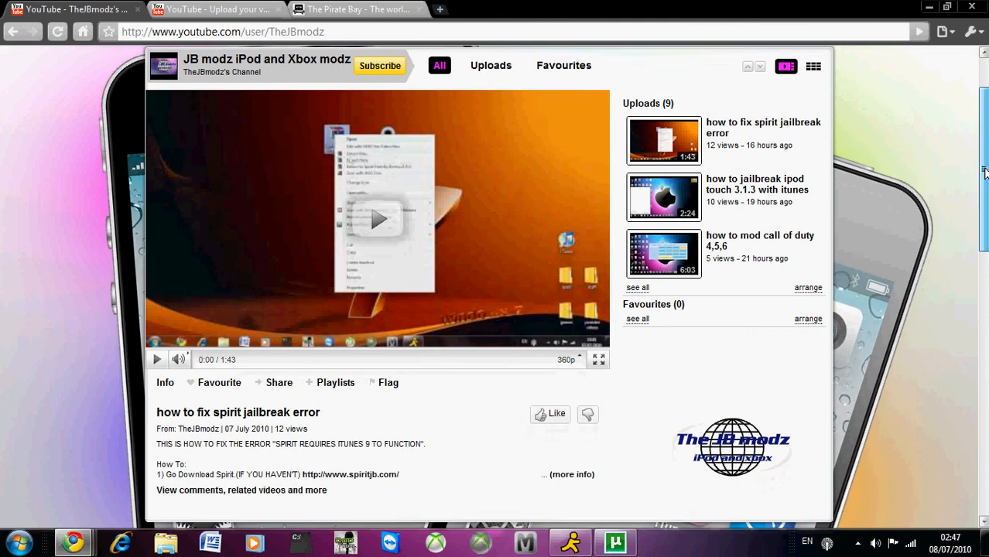
scroll("down", 3)
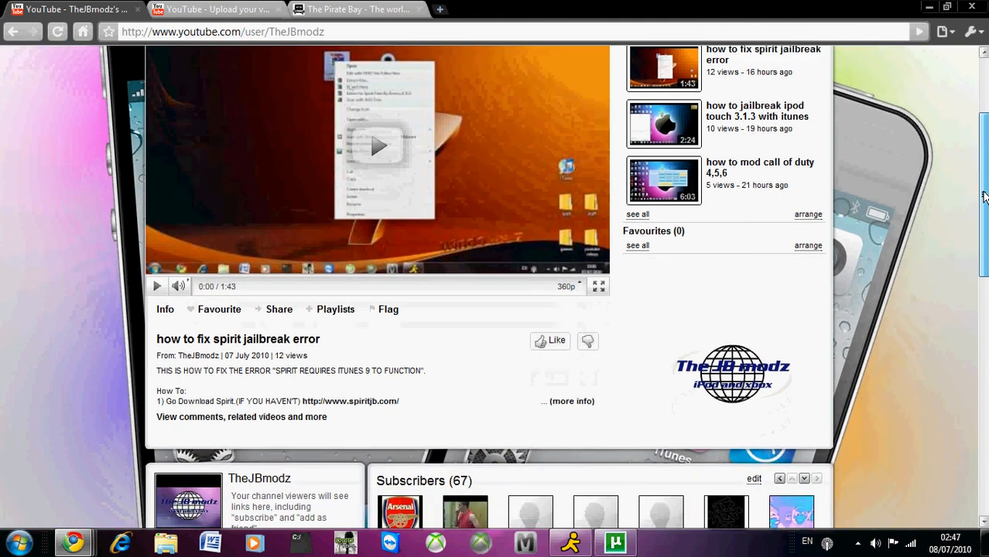
scroll("down", 3)
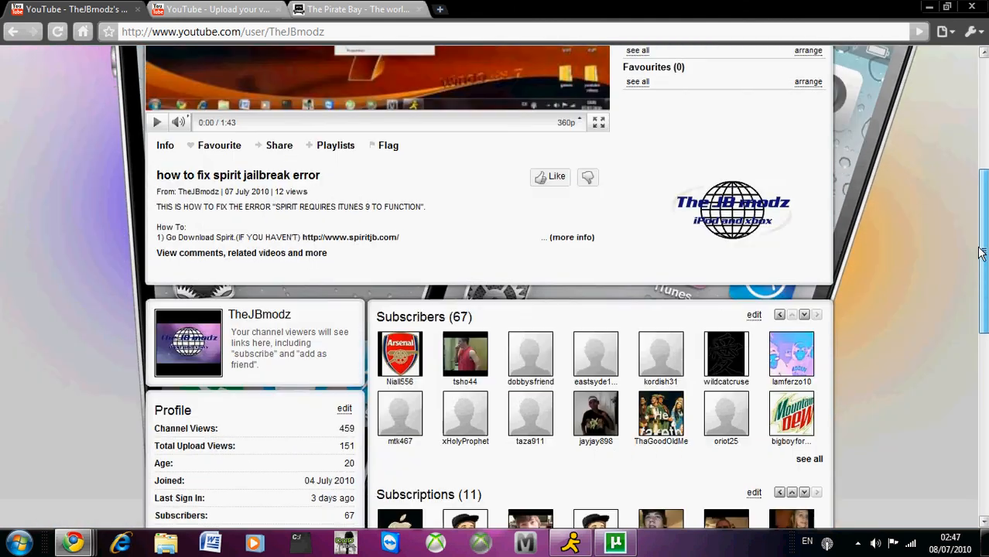
scroll("down", 3)
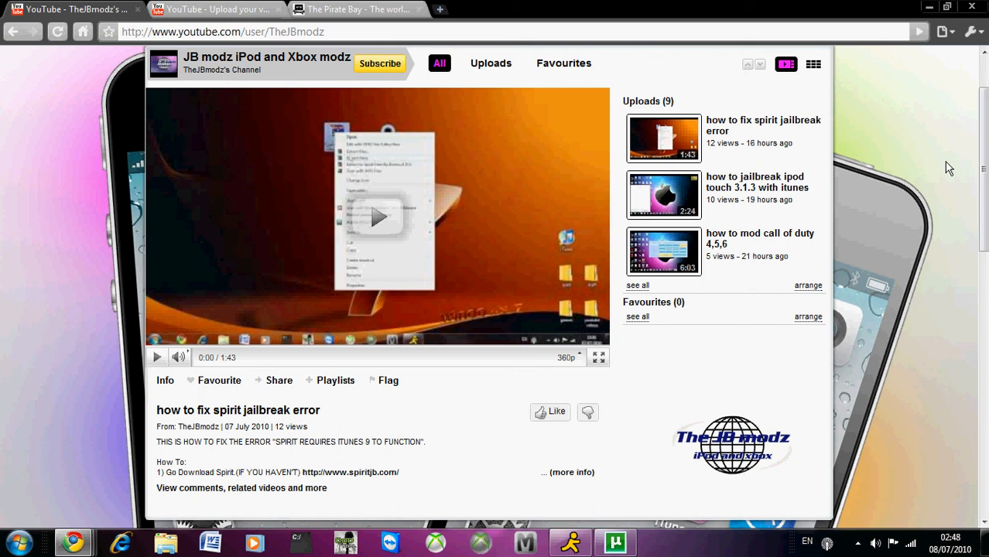
mouse_move(742, 139)
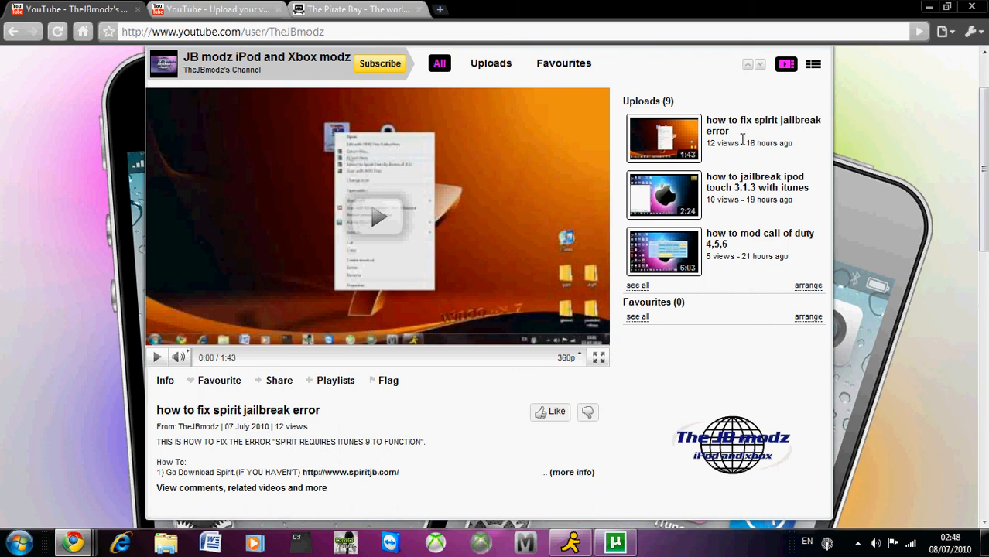
mouse_move(731, 195)
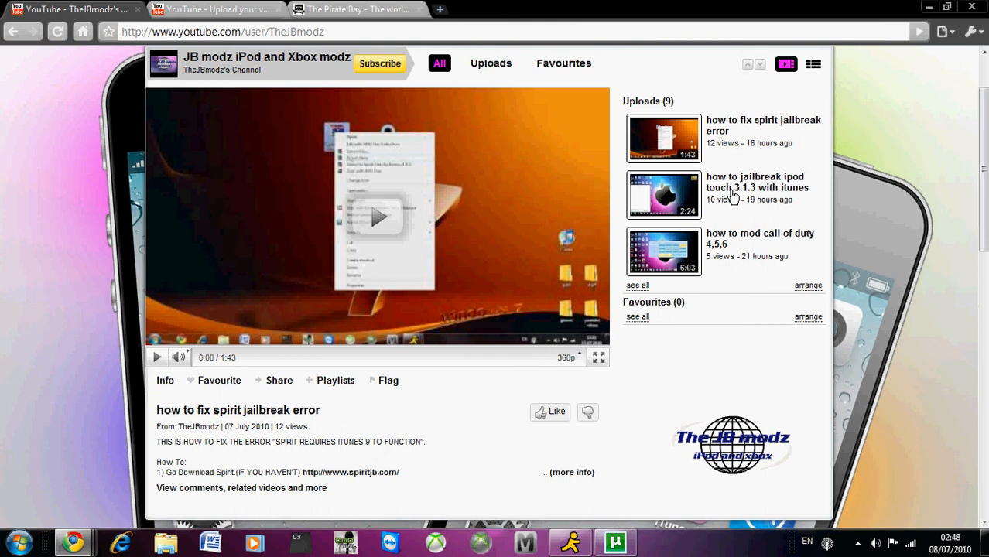
mouse_move(747, 154)
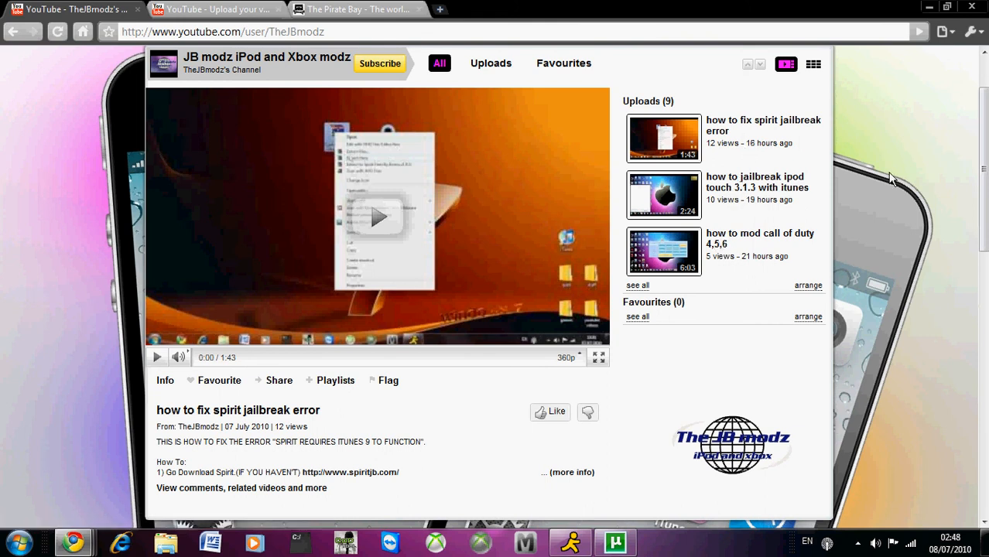
mouse_move(975, 150)
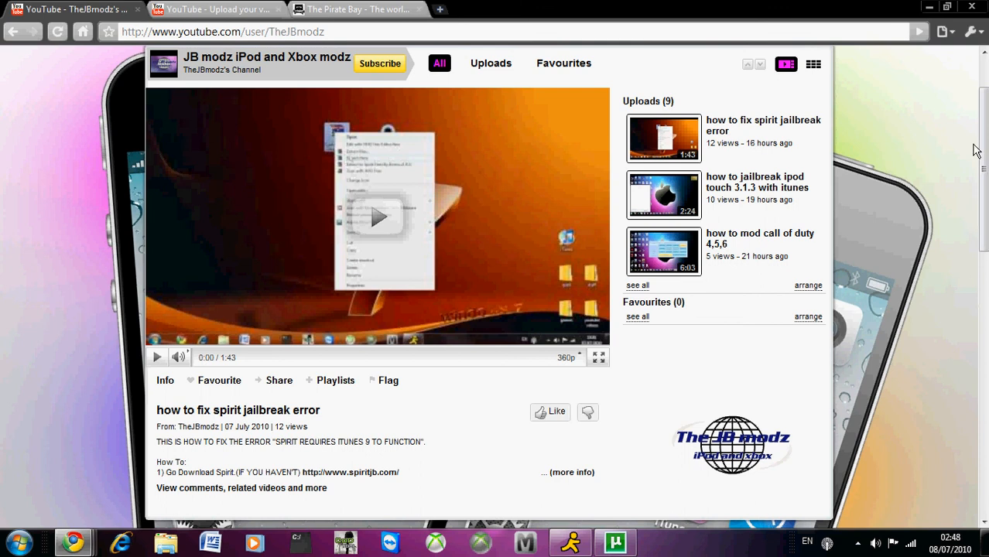
scroll("down", 3)
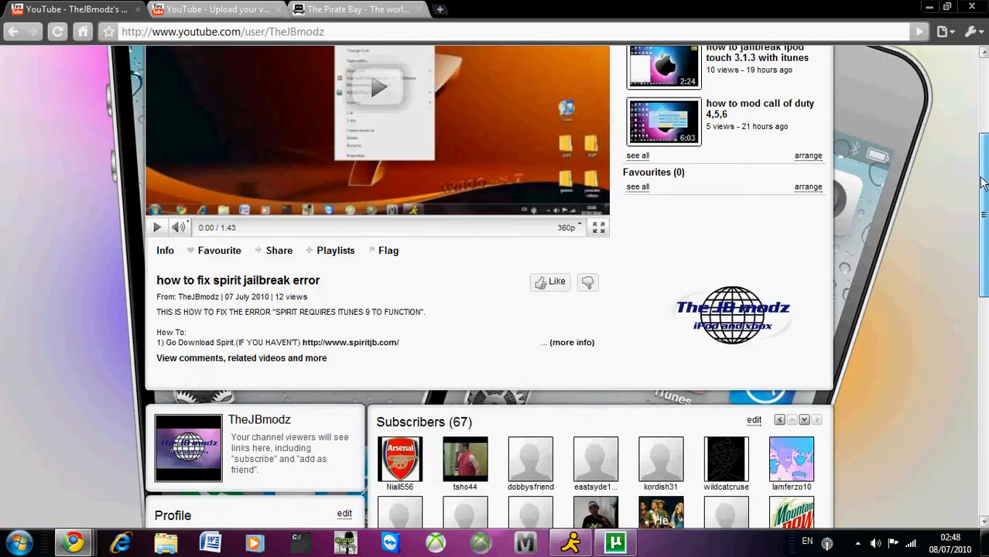